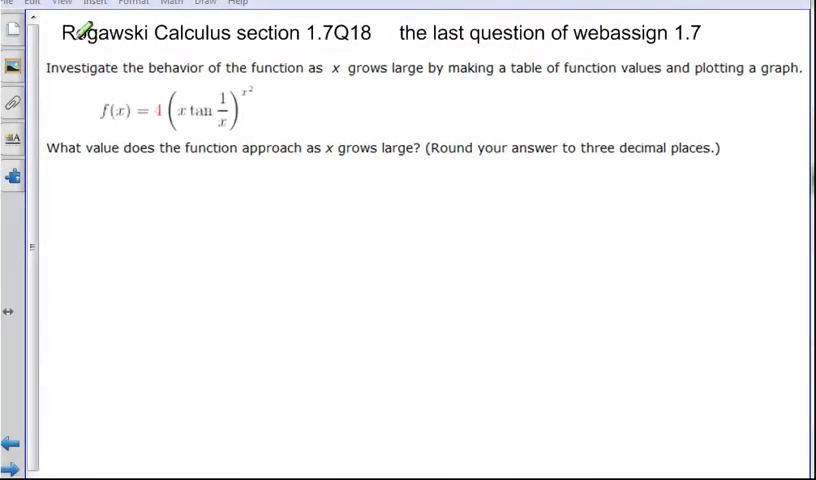
Highlight 'Rogawski Calculus 1.7' and the requests for a value table and a graph.
{"action": "left_click_drag", "start_coordinate": [64, 32], "coordinate": [234, 32]}
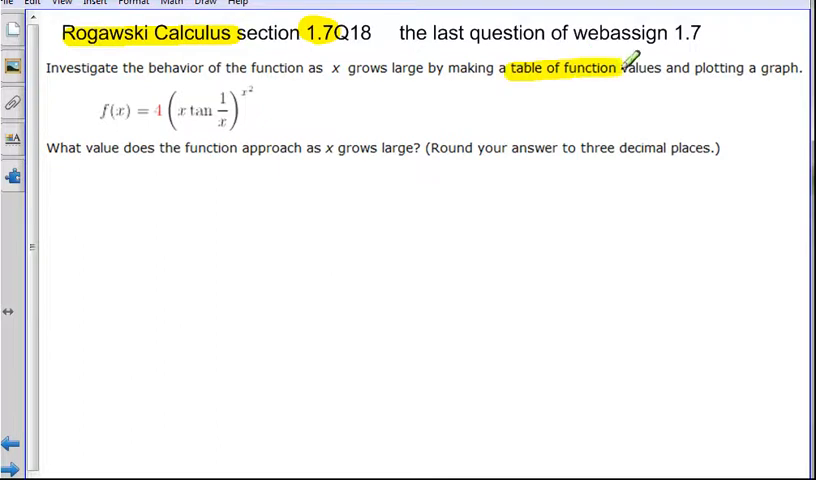
{"action": "left_click_drag", "start_coordinate": [640, 68], "coordinate": [790, 68]}
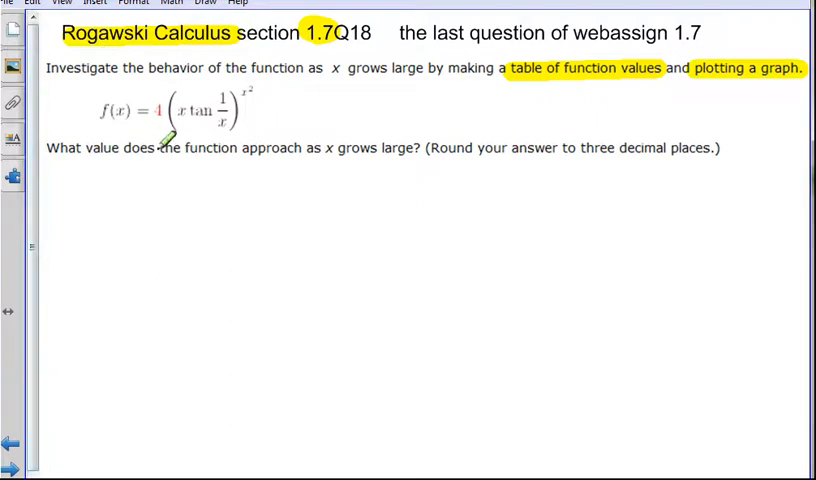
{"action": "mouse_move", "coordinate": [200, 164]}
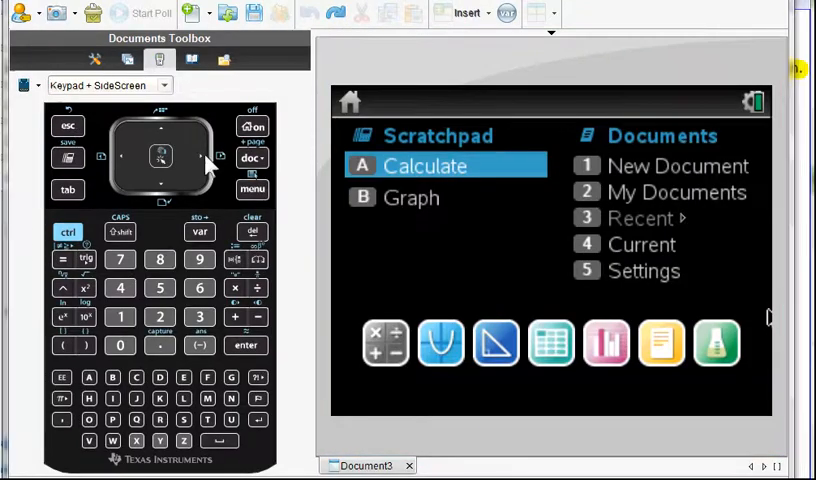
{"action": "mouse_move", "coordinate": [130, 340]}
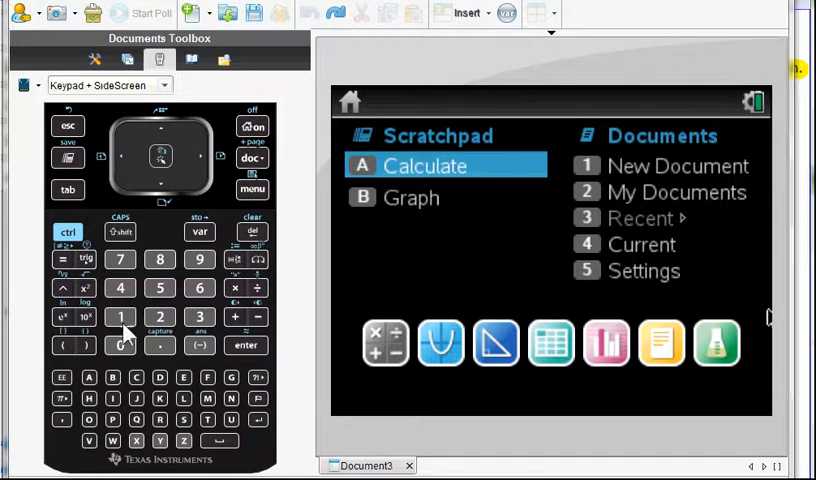
Start a new document without saving the old one and add a Graphs page.
{"action": "left_click", "coordinate": [120, 316]}
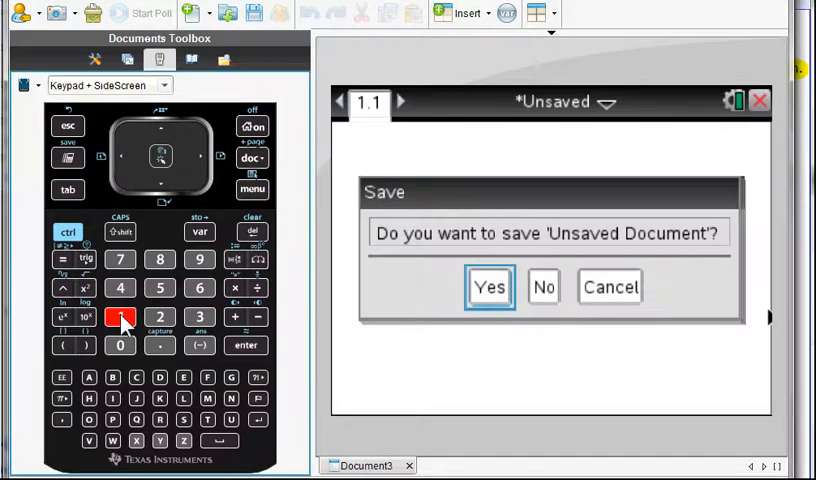
{"action": "left_click", "coordinate": [544, 288]}
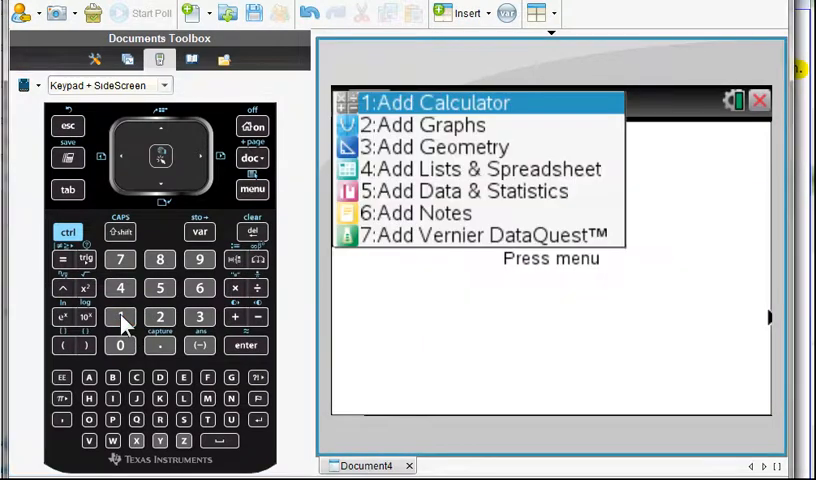
{"action": "left_click", "coordinate": [160, 184]}
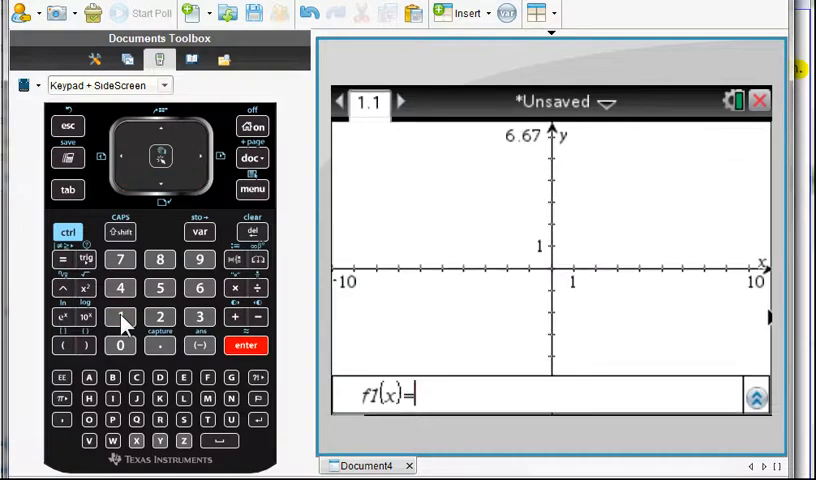
Enter f1(x)=4(x·tan(1/x))^(x²) in the entry line and graph it.
{"action": "left_click", "coordinate": [72, 344]}
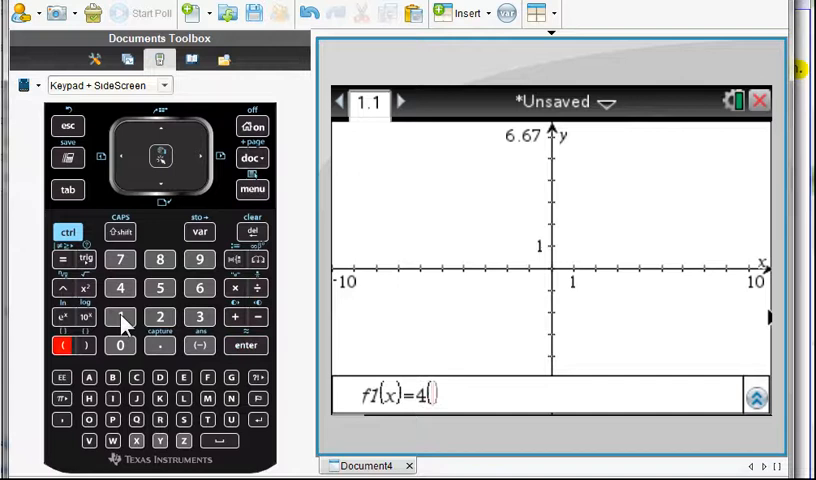
{"action": "left_click", "coordinate": [136, 440]}
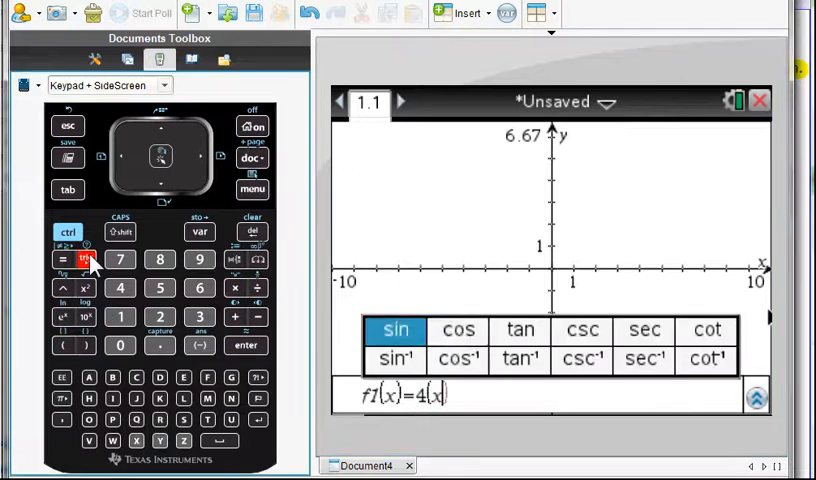
{"action": "left_click", "coordinate": [520, 328]}
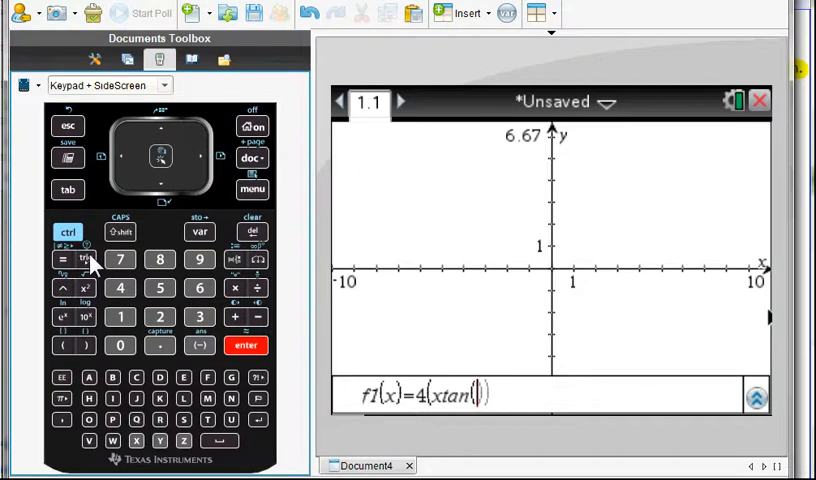
{"action": "left_click", "coordinate": [120, 158]}
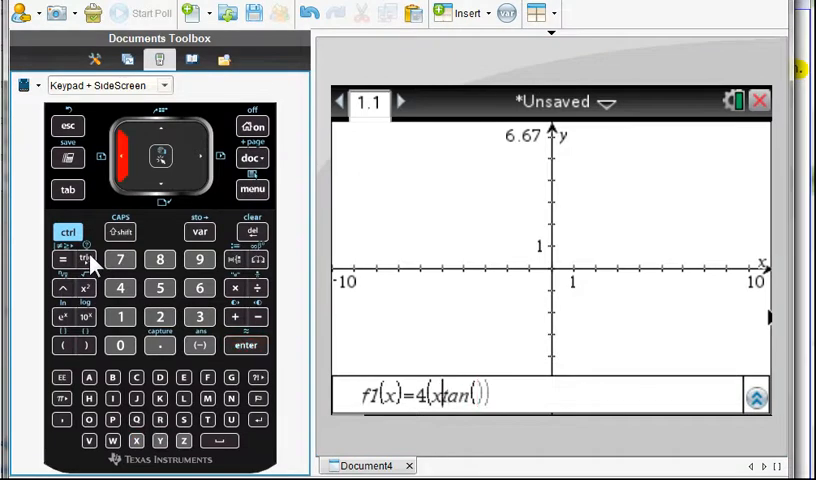
{"action": "left_click", "coordinate": [234, 288]}
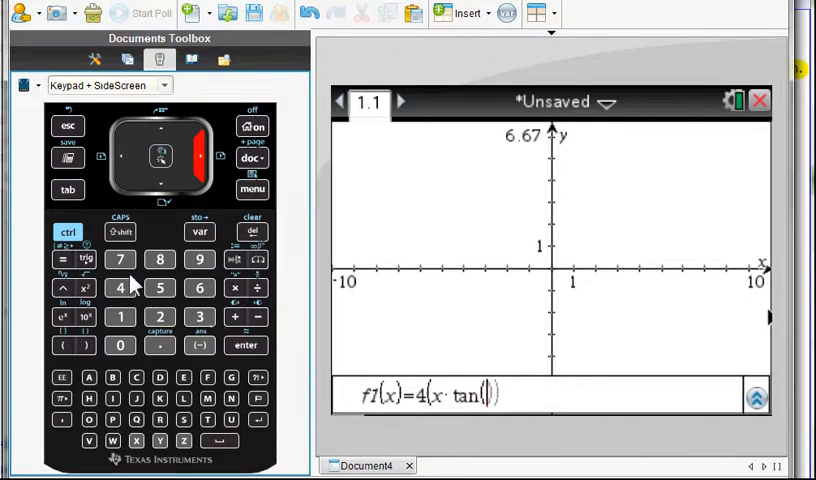
{"action": "left_click", "coordinate": [68, 232]}
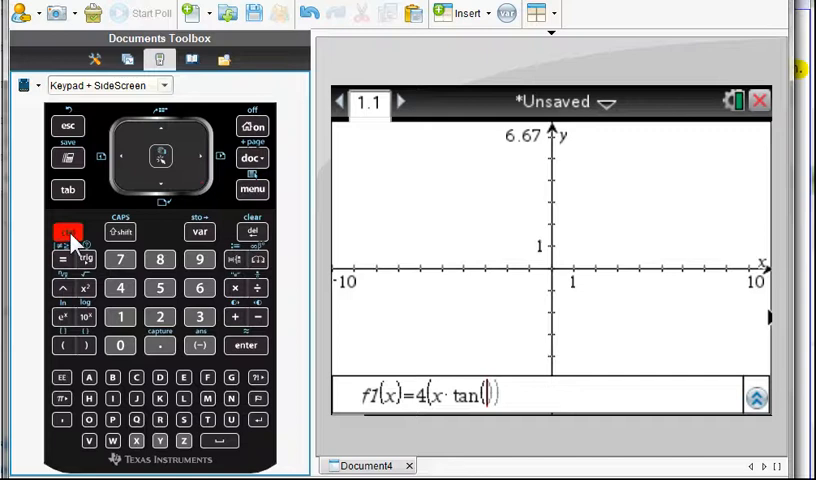
{"action": "left_click", "coordinate": [256, 288]}
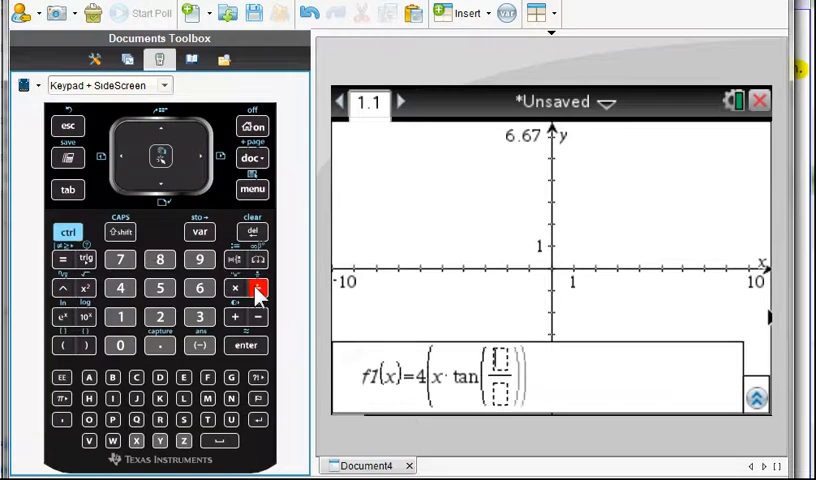
{"action": "left_click", "coordinate": [120, 316]}
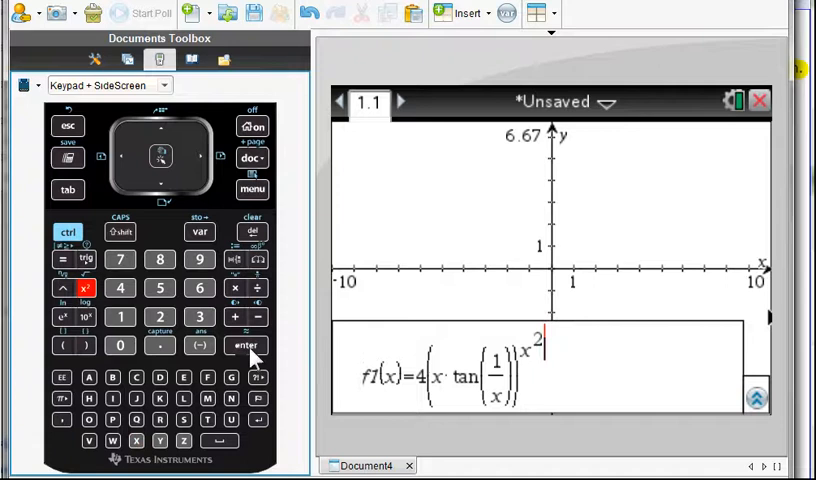
{"action": "left_click", "coordinate": [246, 344]}
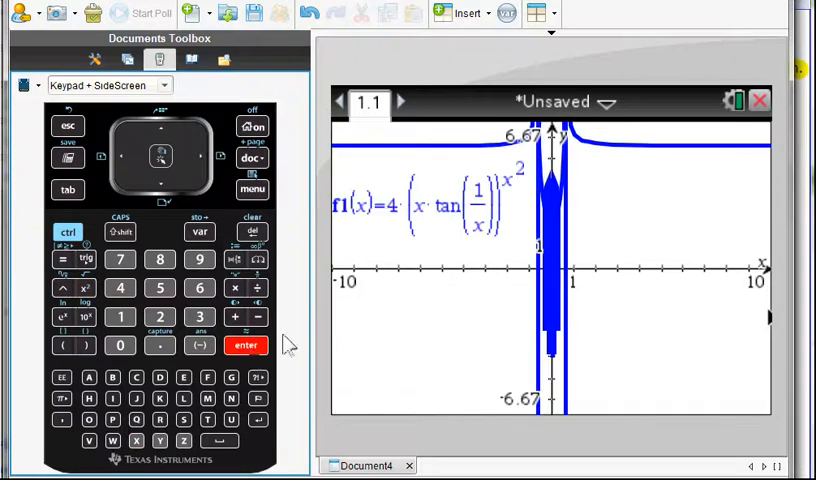
{"action": "mouse_move", "coordinate": [616, 188]}
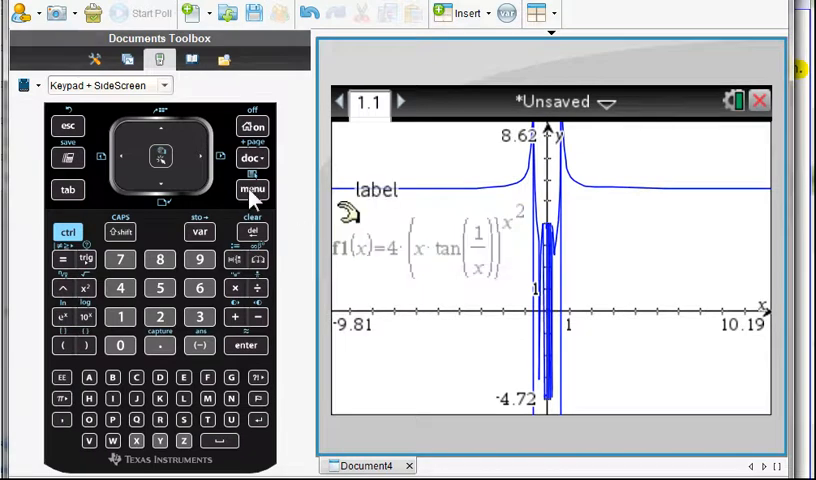
Start Graph Trace on f1 and follow the curve to the point (7.5, 5.59).
{"action": "left_click", "coordinate": [252, 190]}
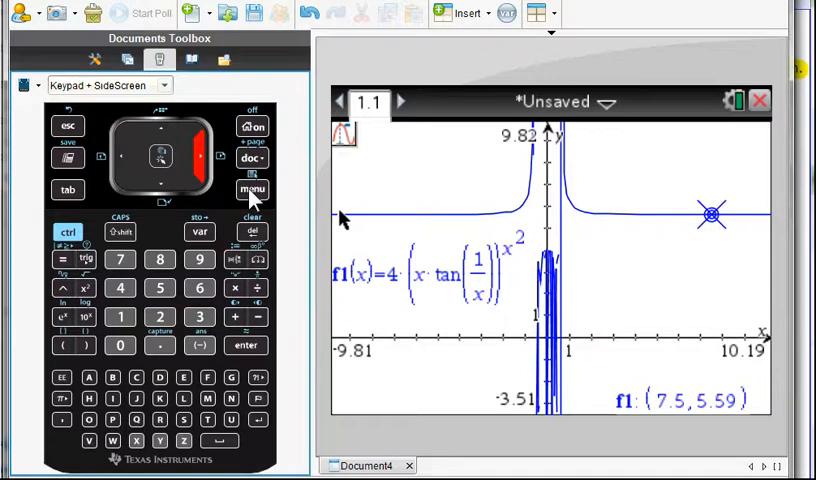
{"action": "mouse_move", "coordinate": [284, 190]}
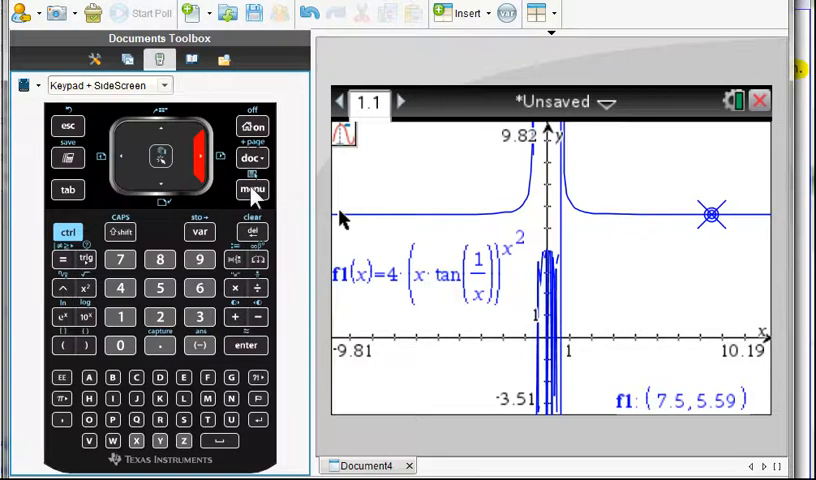
{"action": "left_click", "coordinate": [252, 190]}
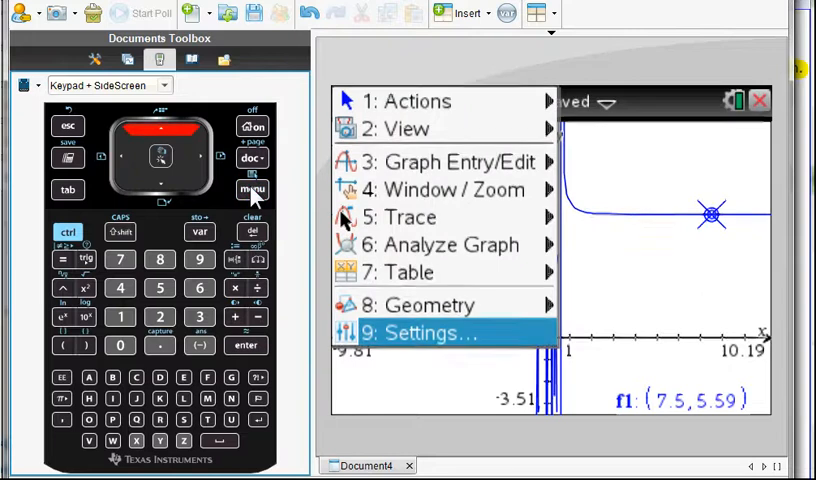
Change the graph's Display Digits setting from Float 3 to Float 4 and apply it.
{"action": "left_click", "coordinate": [424, 332]}
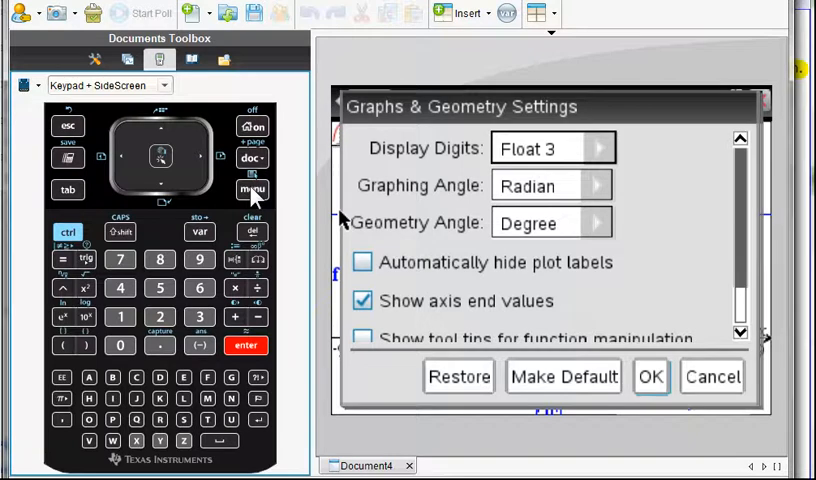
{"action": "left_click", "coordinate": [604, 148]}
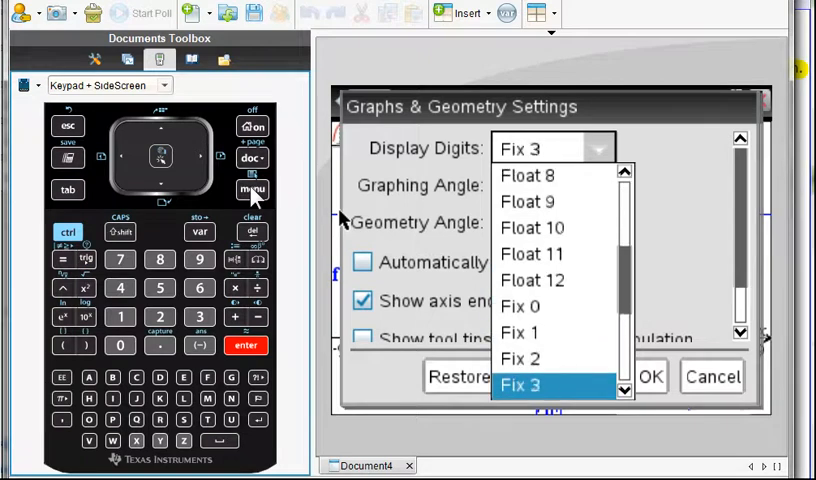
{"action": "scroll", "scroll_direction": "down", "scroll_amount": 3}
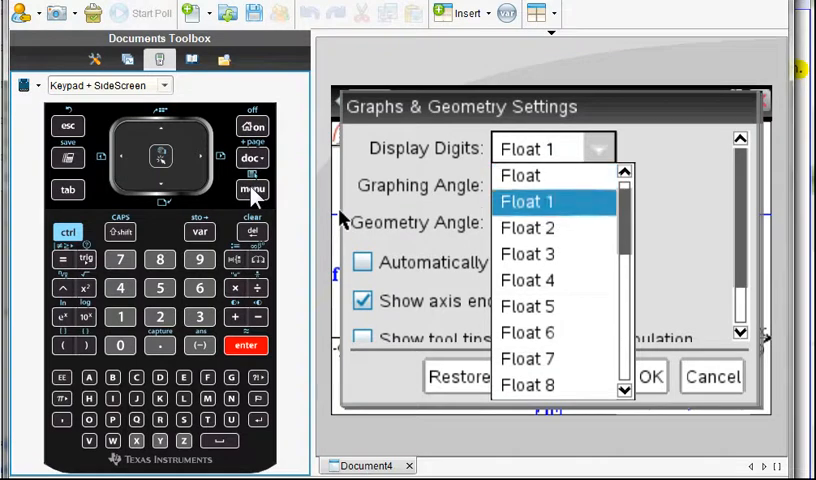
{"action": "left_click", "coordinate": [528, 252]}
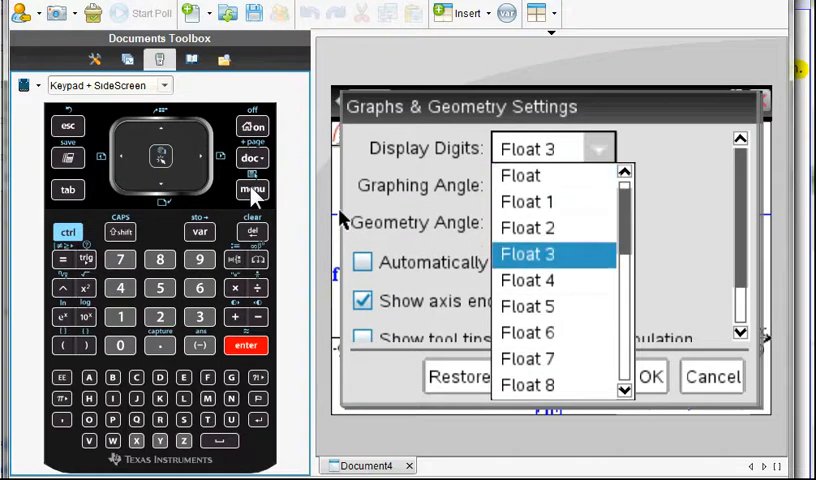
{"action": "left_click", "coordinate": [528, 280]}
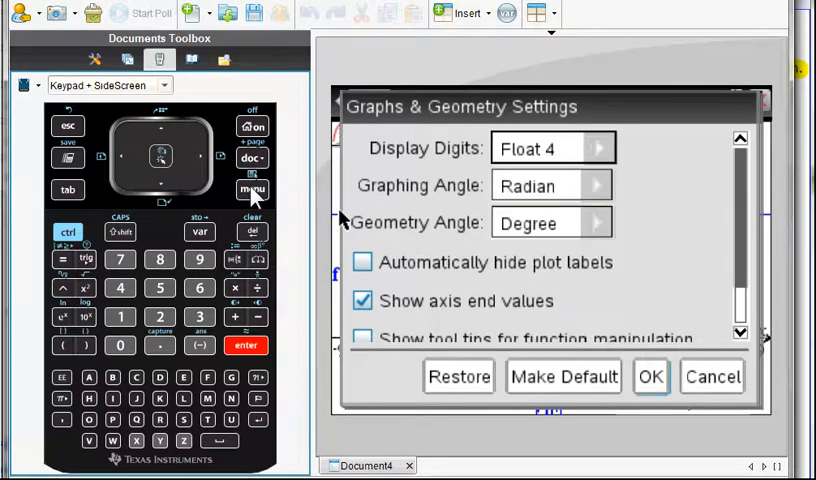
{"action": "left_click", "coordinate": [652, 376]}
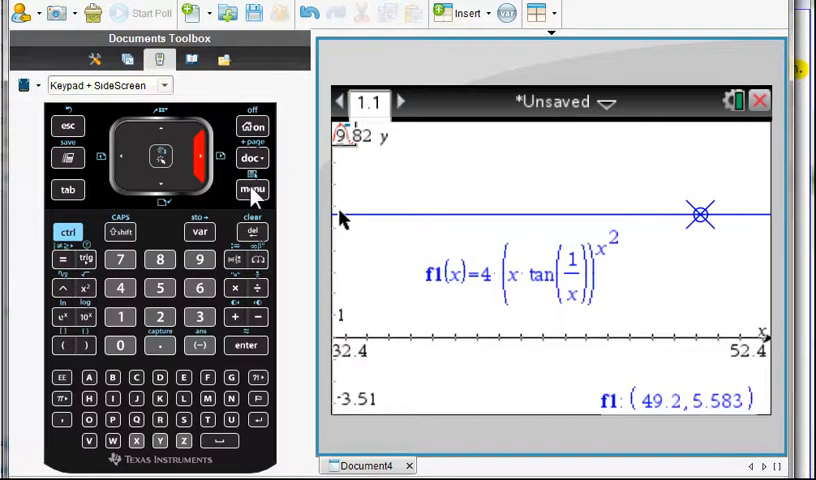
Jump the trace to x = 200 and x = 1000, where f1 stays near 5.582.
{"action": "left_click", "coordinate": [120, 344]}
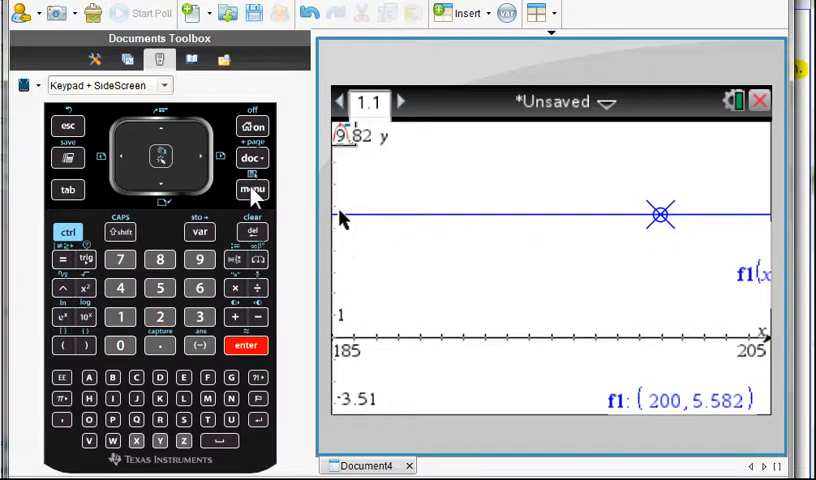
{"action": "left_click", "coordinate": [120, 344]}
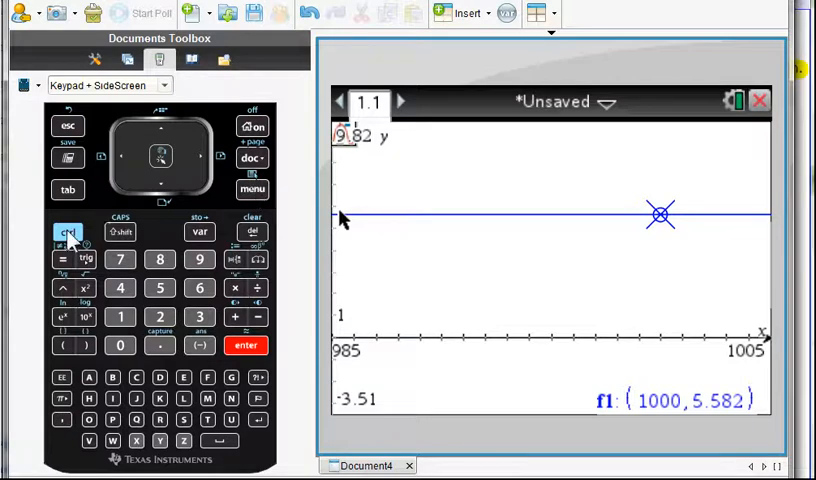
{"action": "left_click", "coordinate": [68, 232]}
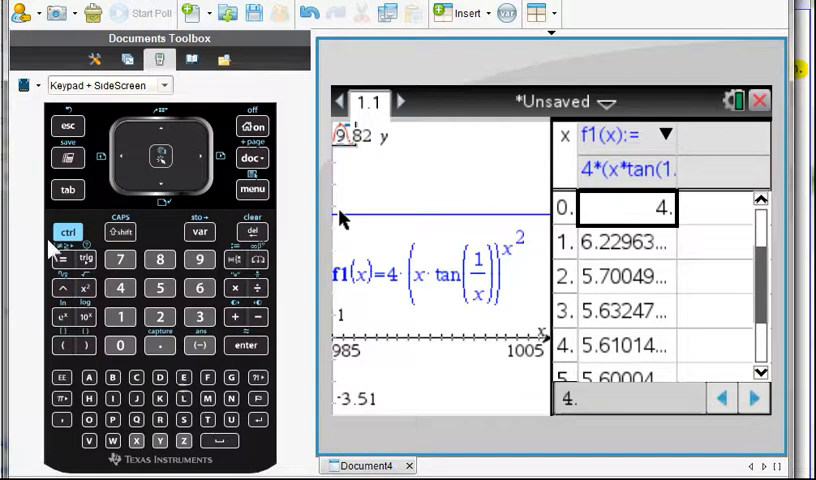
Split the page with an f1 table and scroll down to values near 5.58783.
{"action": "left_click", "coordinate": [68, 232]}
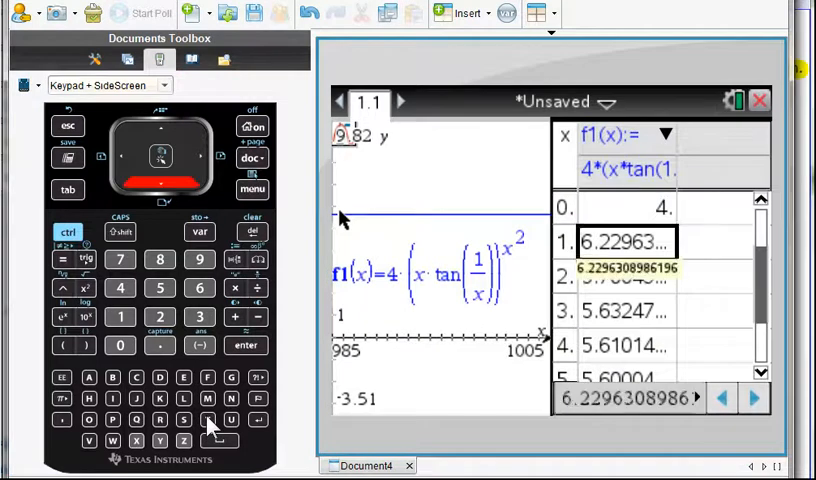
{"action": "scroll", "scroll_direction": "down", "scroll_amount": 3}
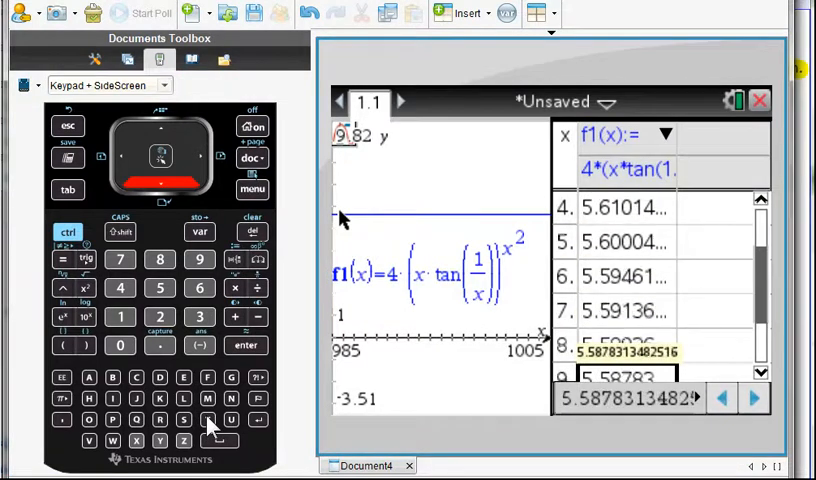